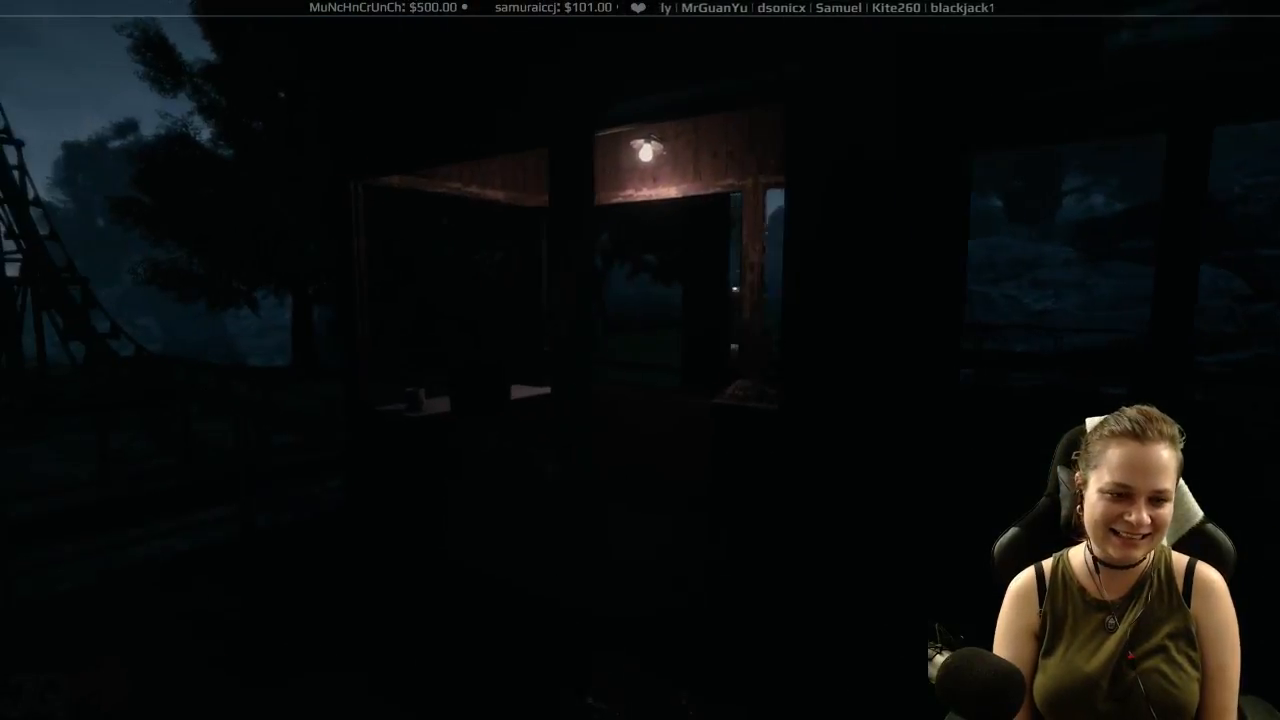
pyautogui.moveTo(640, 360)
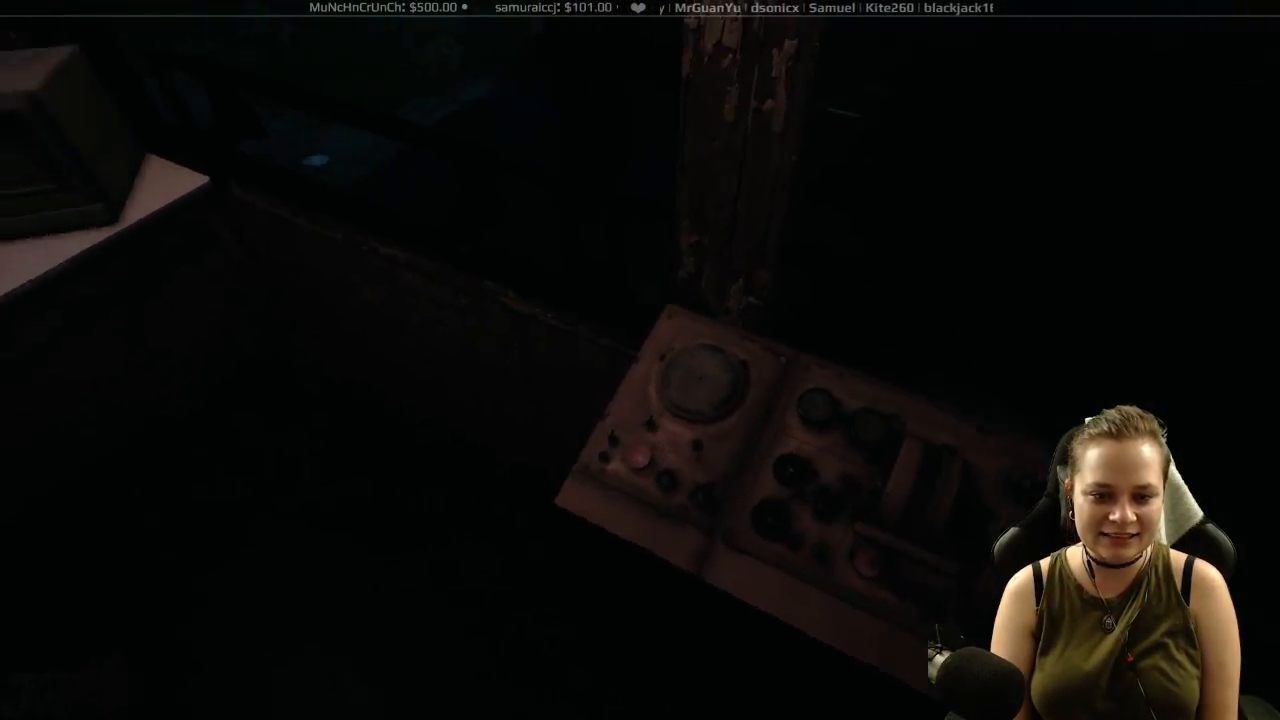
pyautogui.moveTo(640, 360)
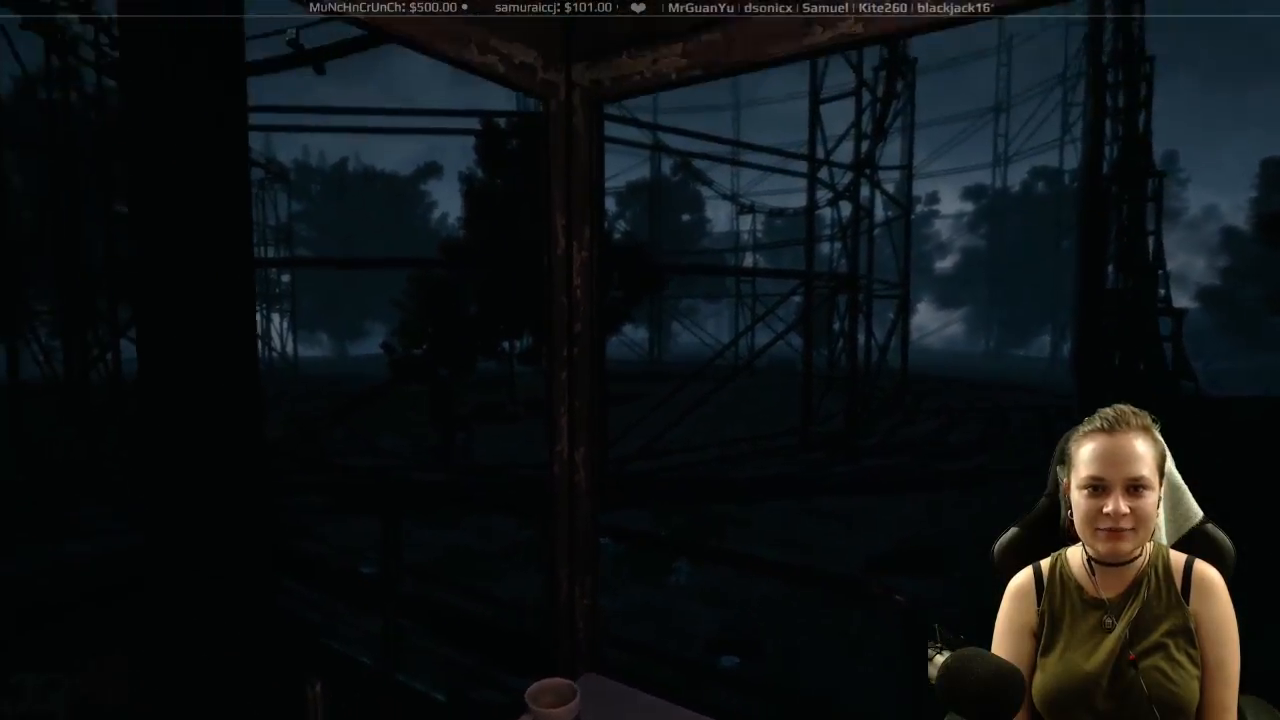